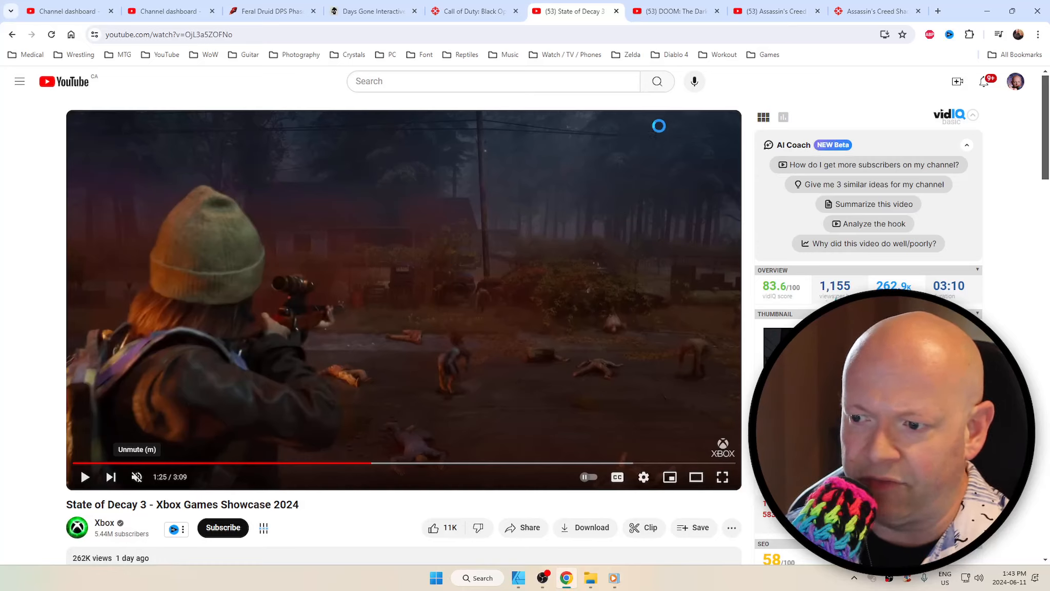
Step: Switch to the DOOM: The Dark Ages trailer, then to the Assassin's Creed Shadows walkthrough
{"action": "left_click", "coordinate": [674, 11]}
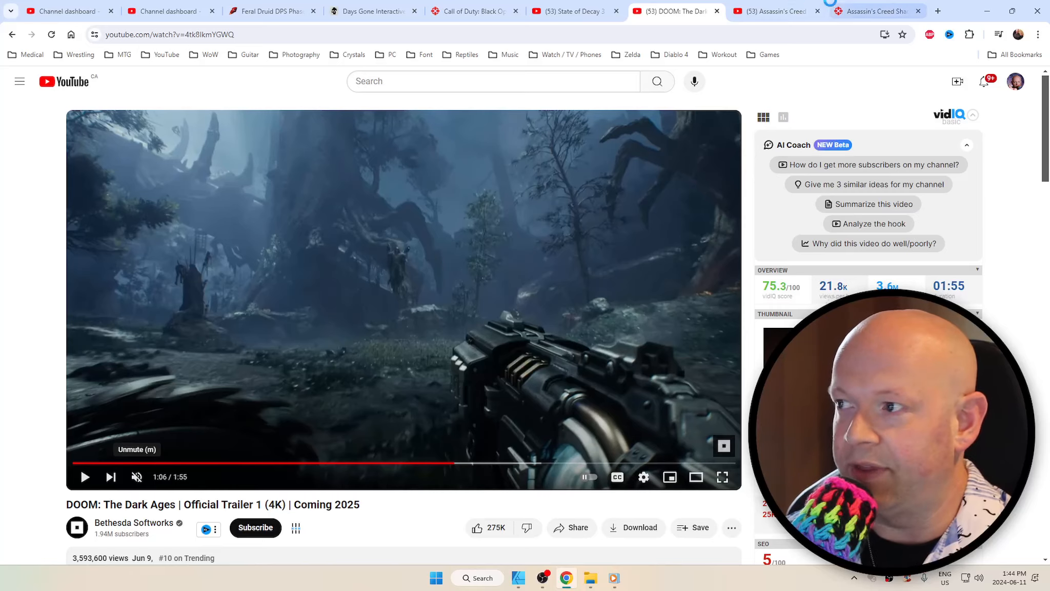
{"action": "left_click", "coordinate": [774, 12]}
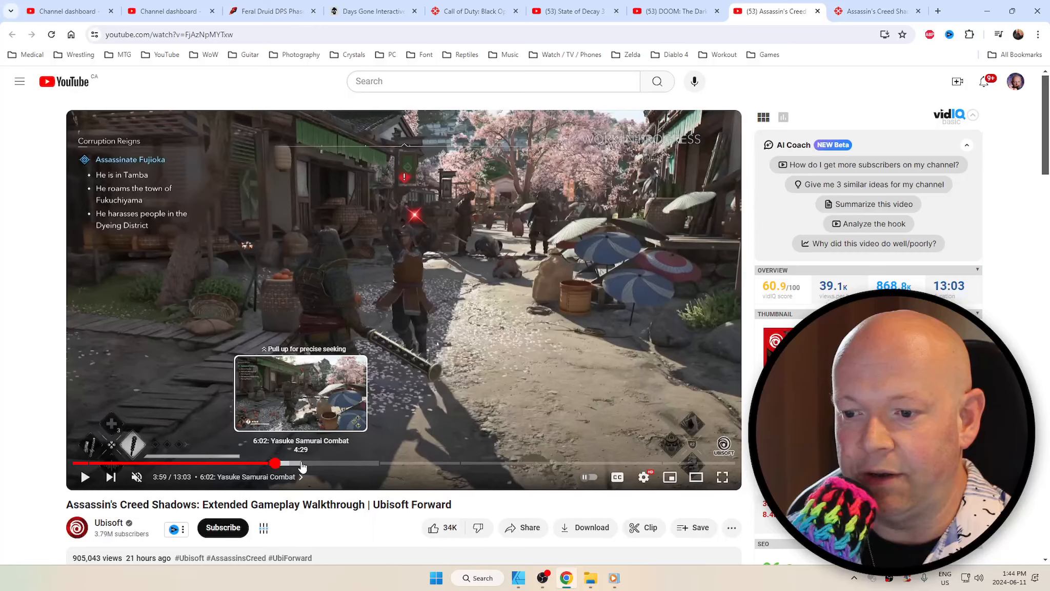
{"action": "mouse_move", "coordinate": [490, 469]}
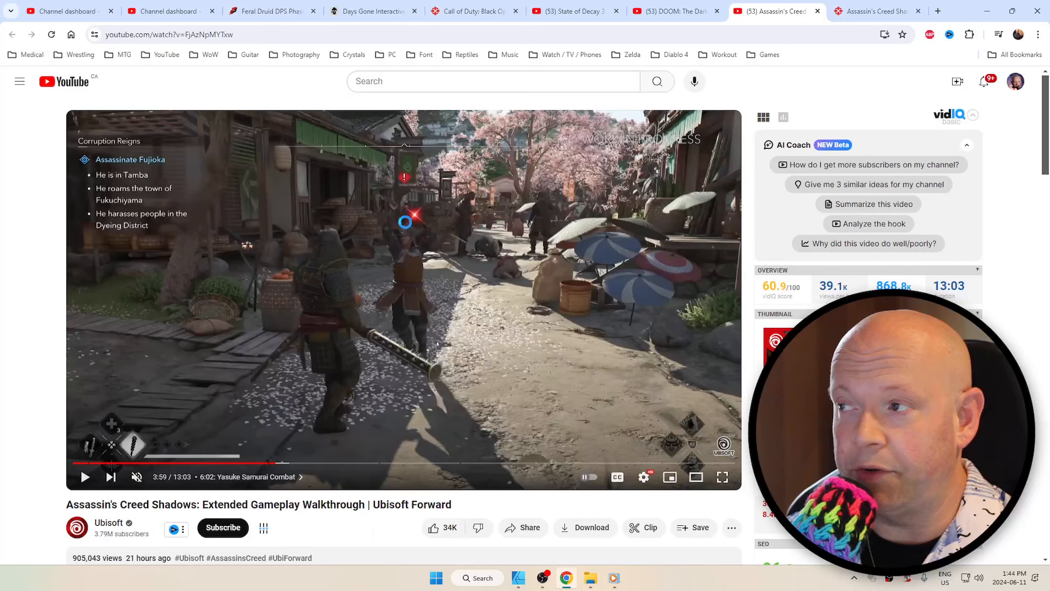
Step: Open IGN's 'Assassin's Creed Shadows: 50 Details You Need To Know' and scroll through its sections
{"action": "left_click", "coordinate": [878, 11]}
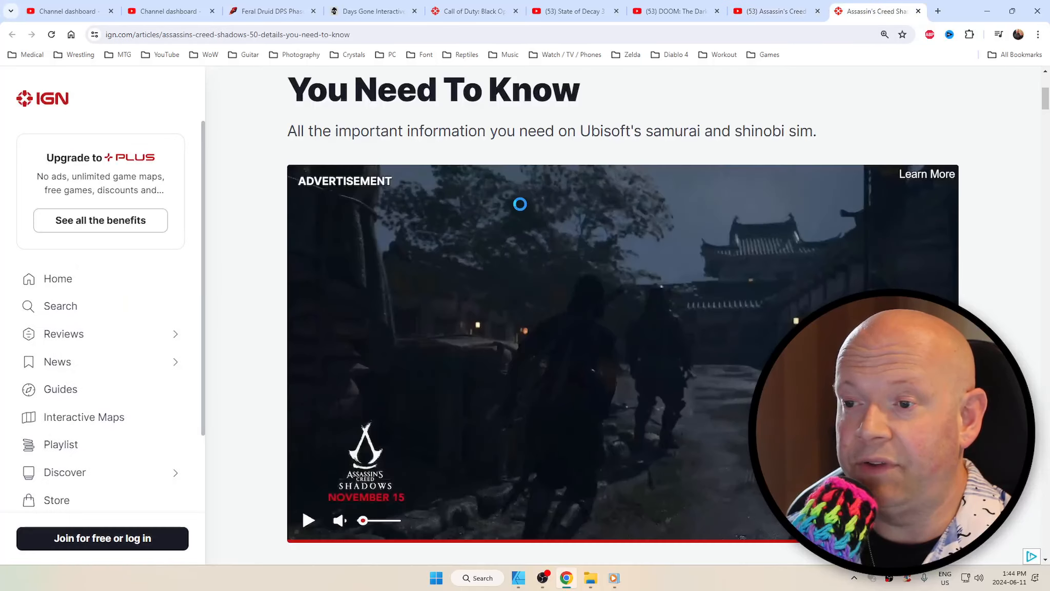
{"action": "scroll", "scroll_direction": "down", "scroll_amount": 3}
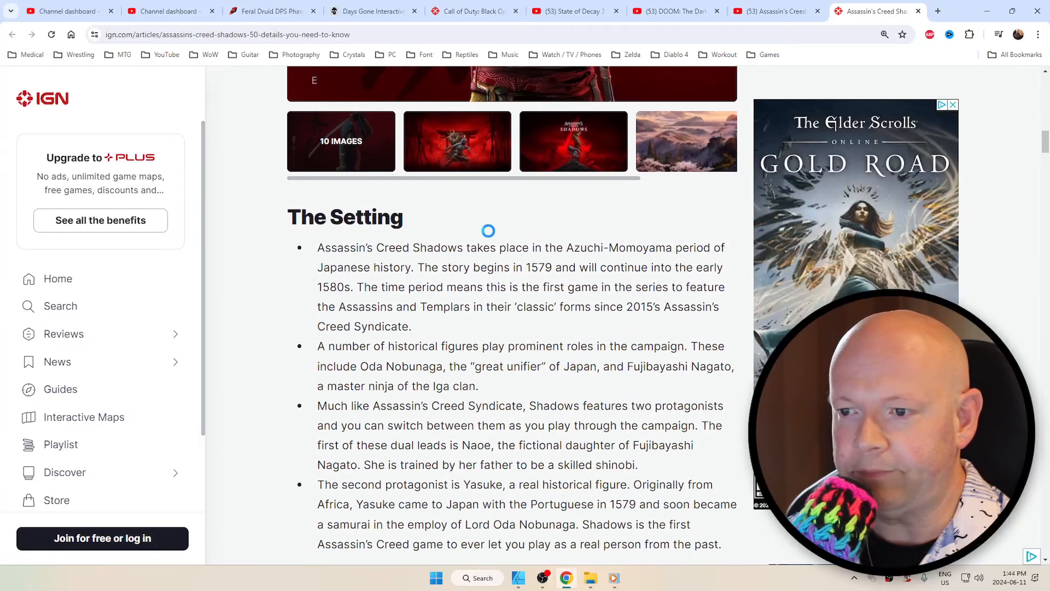
{"action": "scroll", "scroll_direction": "down", "scroll_amount": 3}
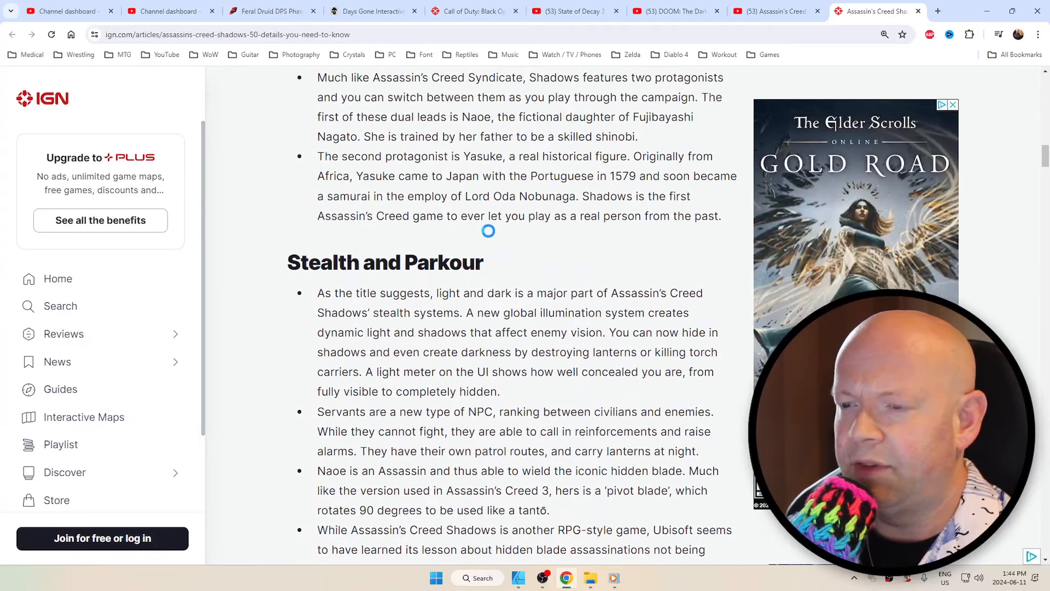
{"action": "scroll", "scroll_direction": "down", "scroll_amount": 3}
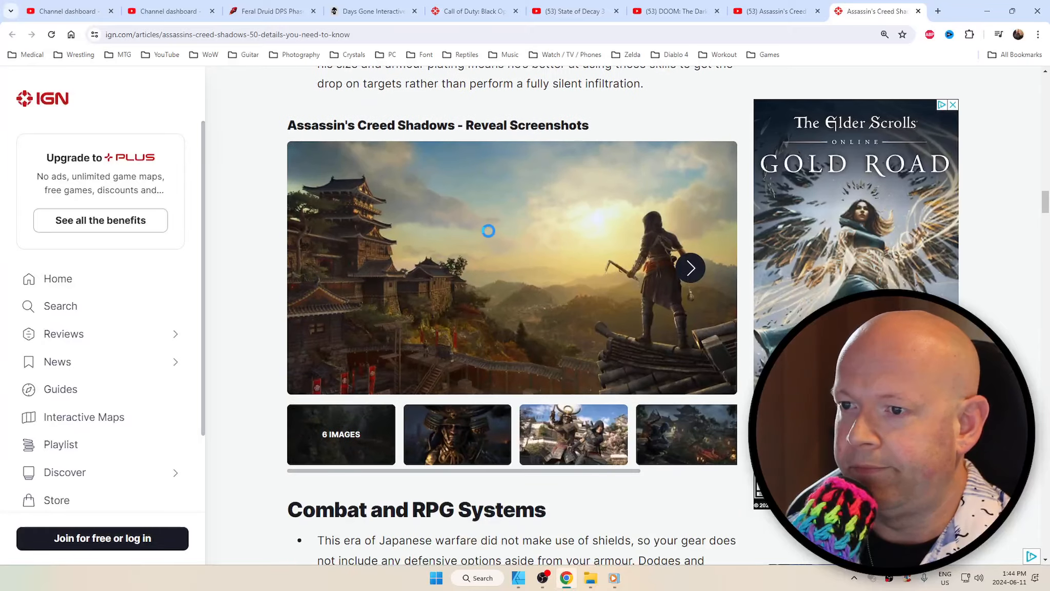
{"action": "scroll", "scroll_direction": "down", "scroll_amount": 3}
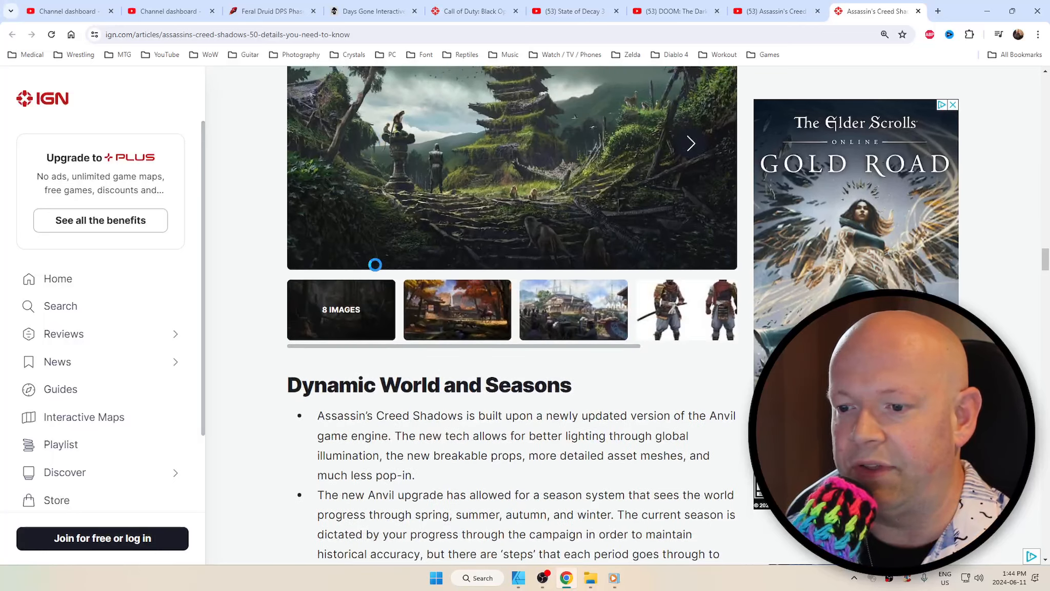
{"action": "scroll", "scroll_direction": "down", "scroll_amount": 3}
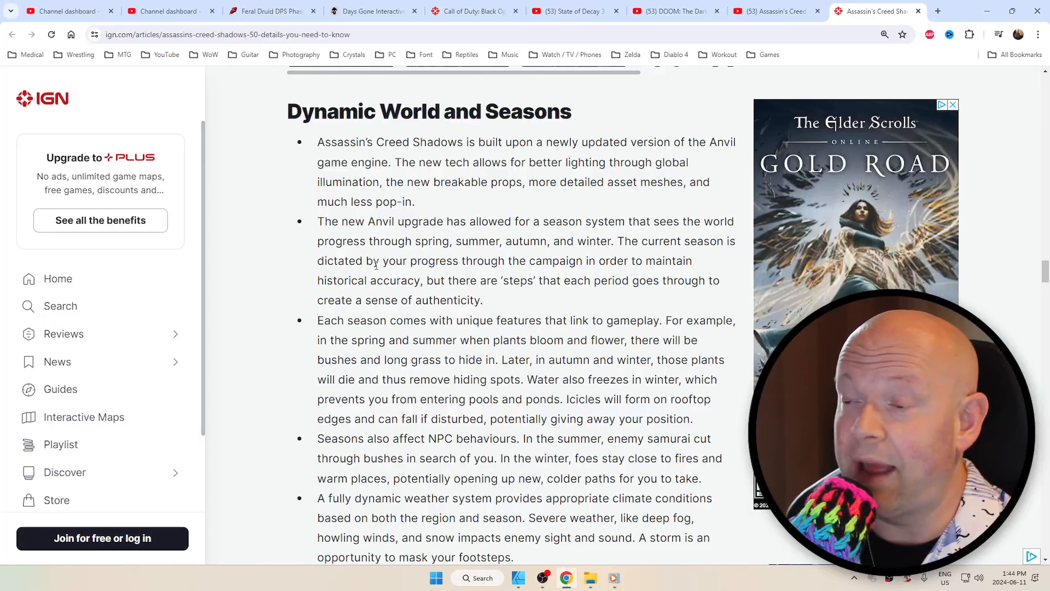
{"action": "scroll", "scroll_direction": "down", "scroll_amount": 3}
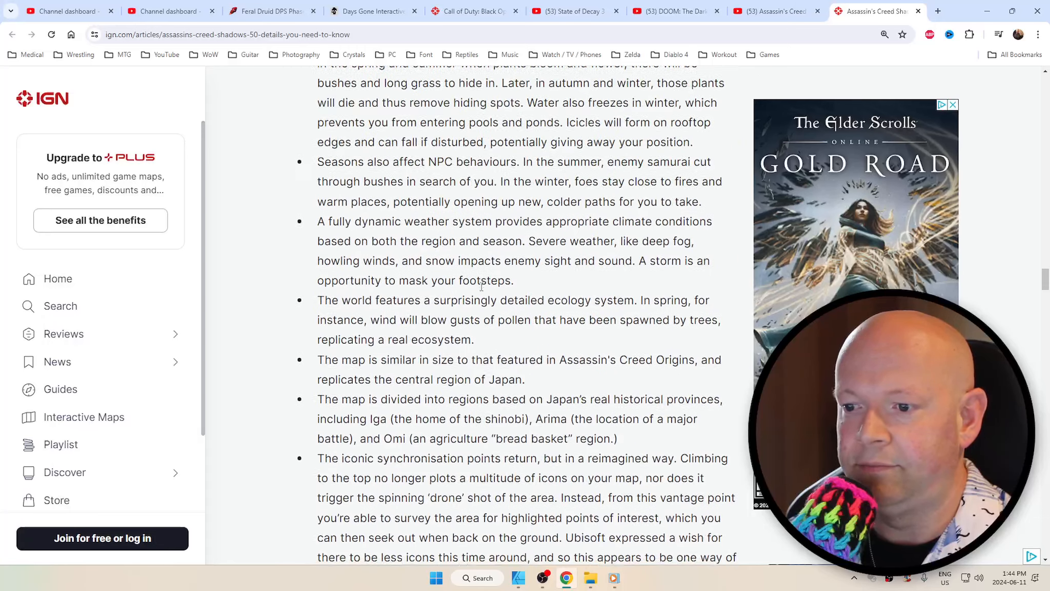
{"action": "scroll", "scroll_direction": "down", "scroll_amount": 3}
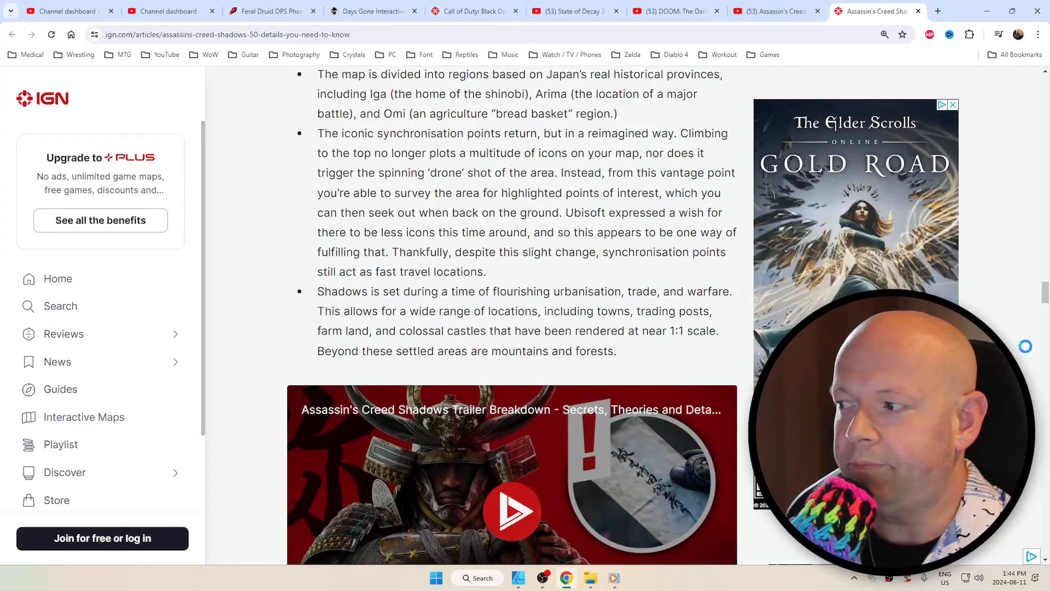
{"action": "scroll", "scroll_direction": "down", "scroll_amount": 3}
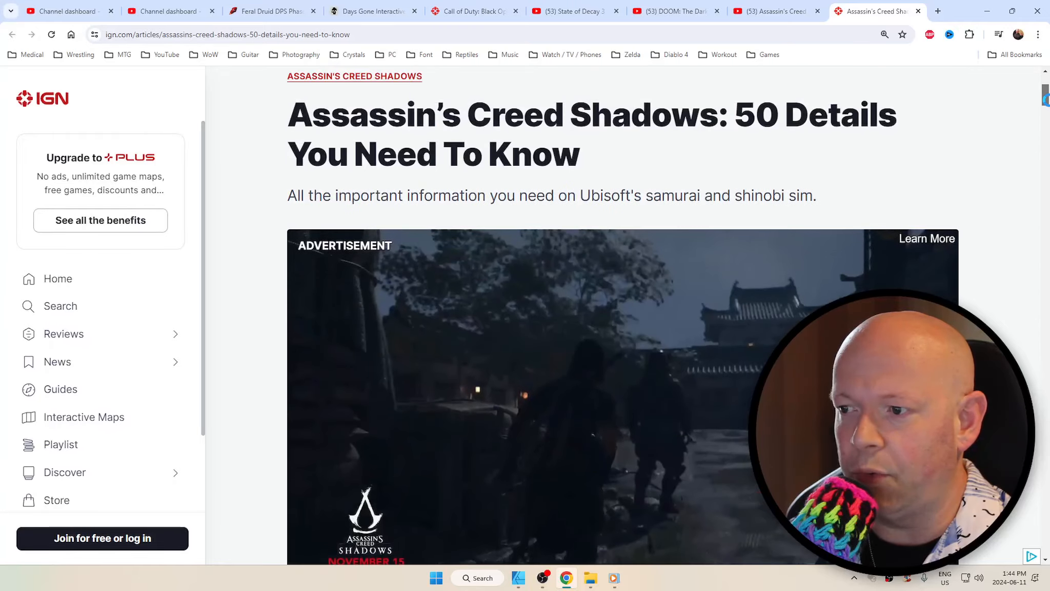
{"action": "scroll", "scroll_direction": "down", "scroll_amount": 3}
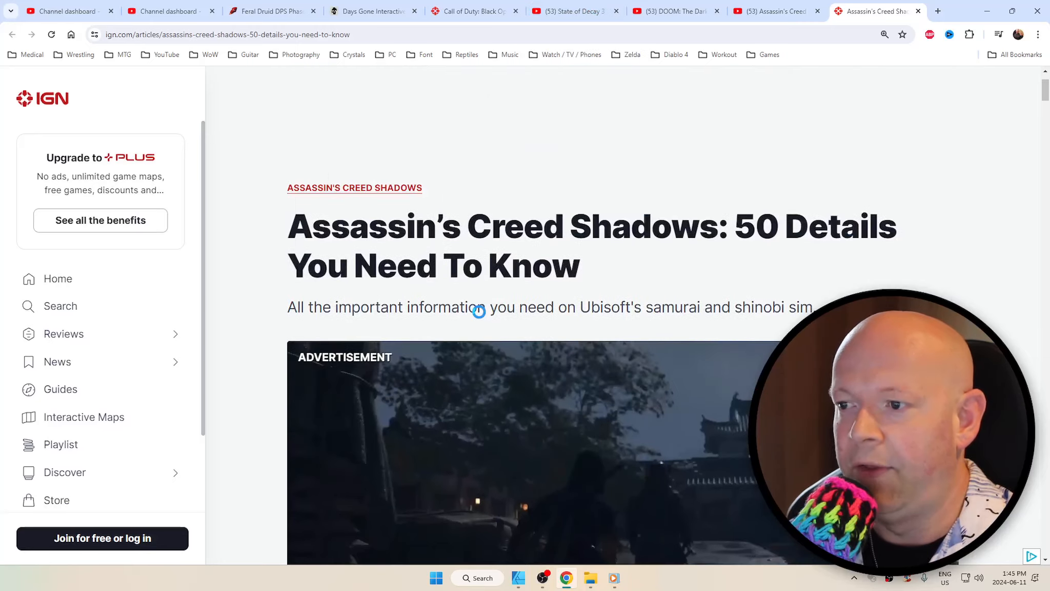
Step: Replay the State of Decay 3 trailer from an earlier point, then bring up the DOOM trailer
{"action": "left_click", "coordinate": [569, 11]}
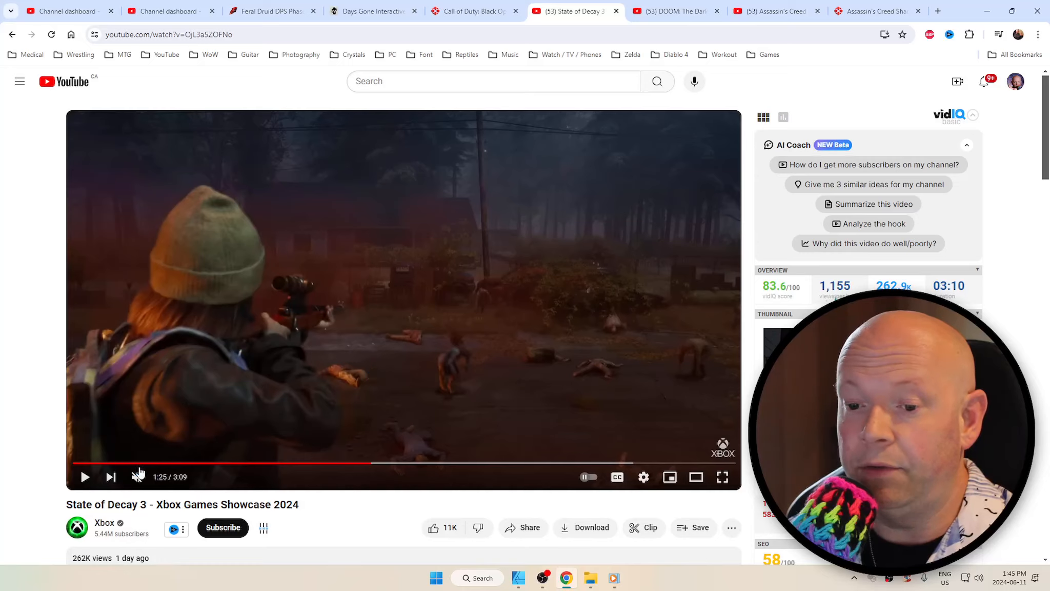
{"action": "left_click", "coordinate": [85, 476]}
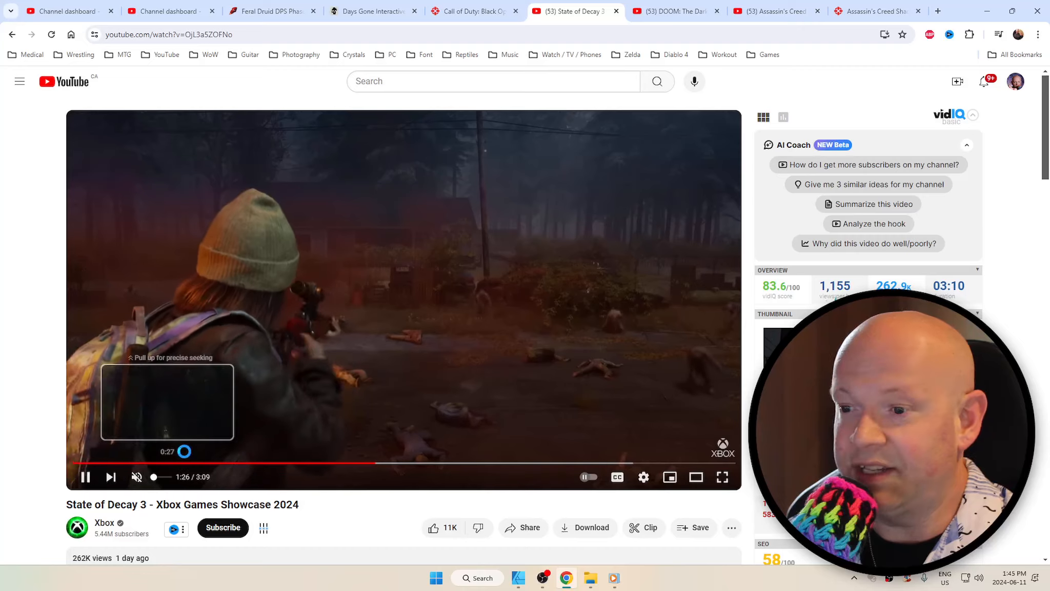
{"action": "left_click", "coordinate": [86, 476]}
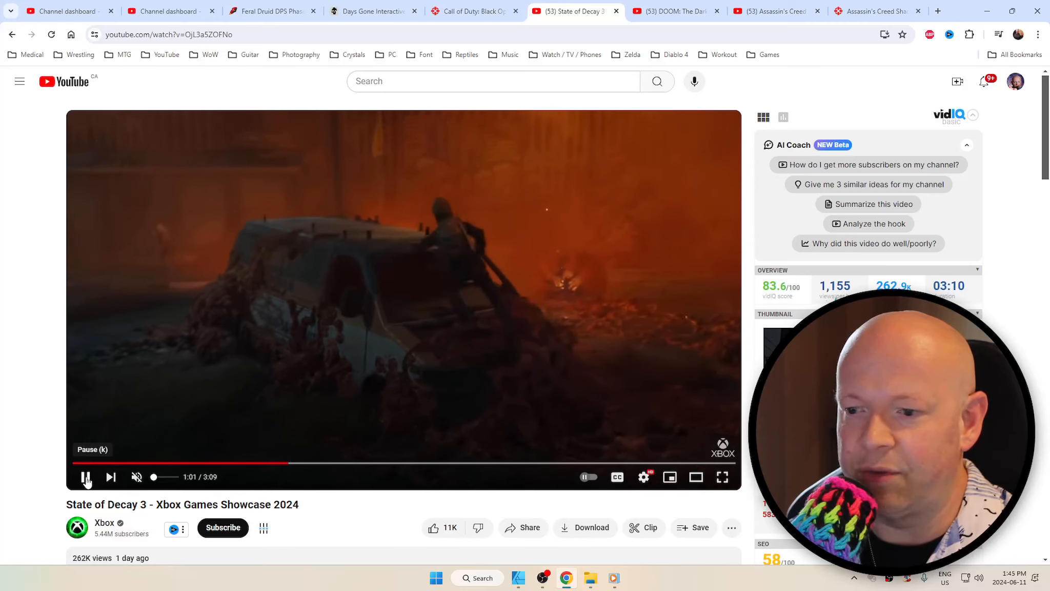
{"action": "left_click", "coordinate": [673, 10]}
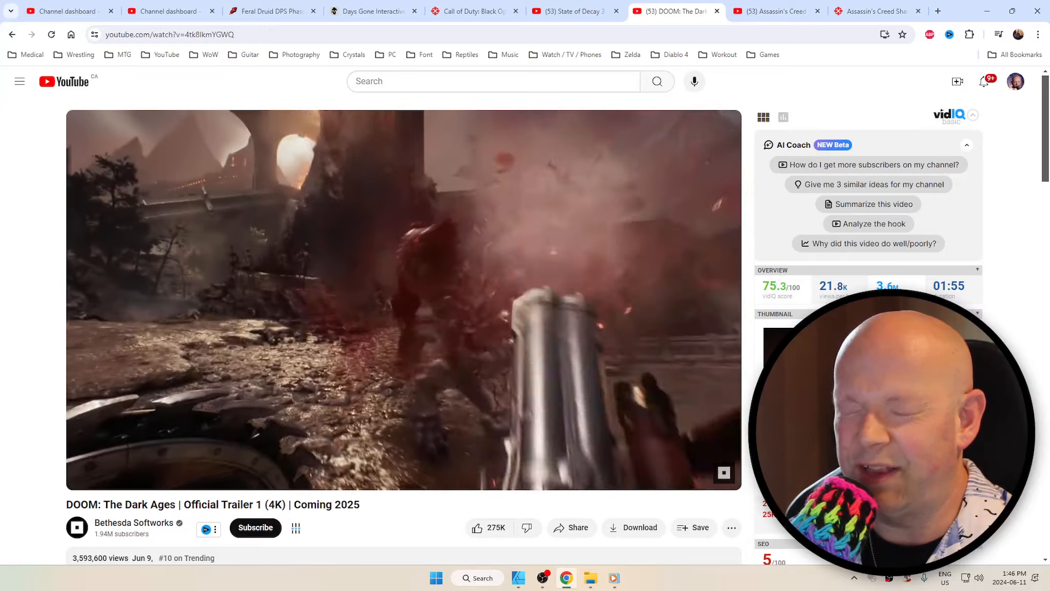
Step: Pause the DOOM trailer and start the Assassin's Creed Shadows gameplay walkthrough playing
{"action": "left_click", "coordinate": [402, 302]}
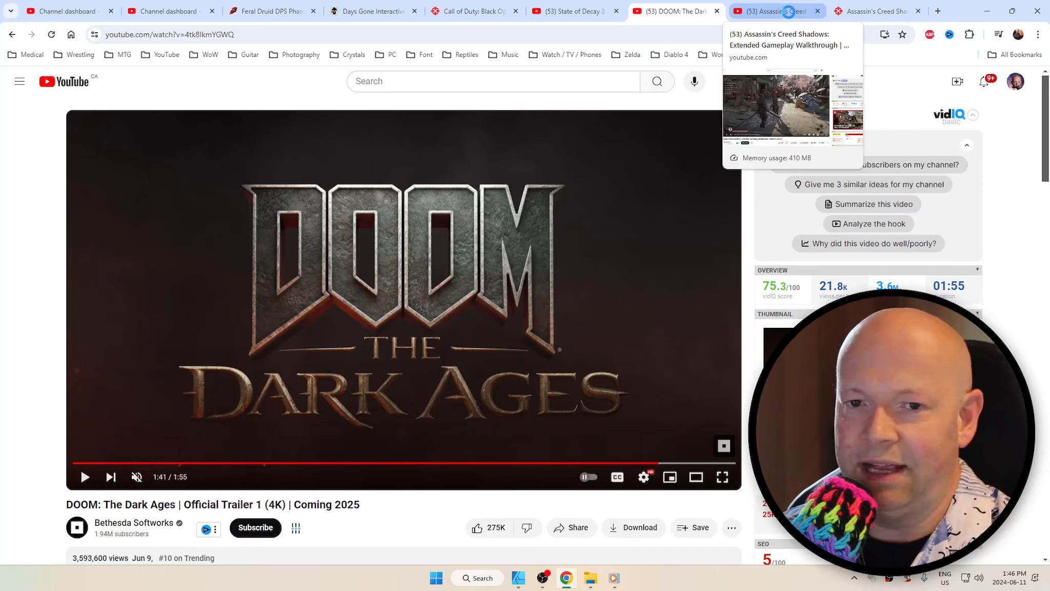
{"action": "left_click", "coordinate": [764, 11]}
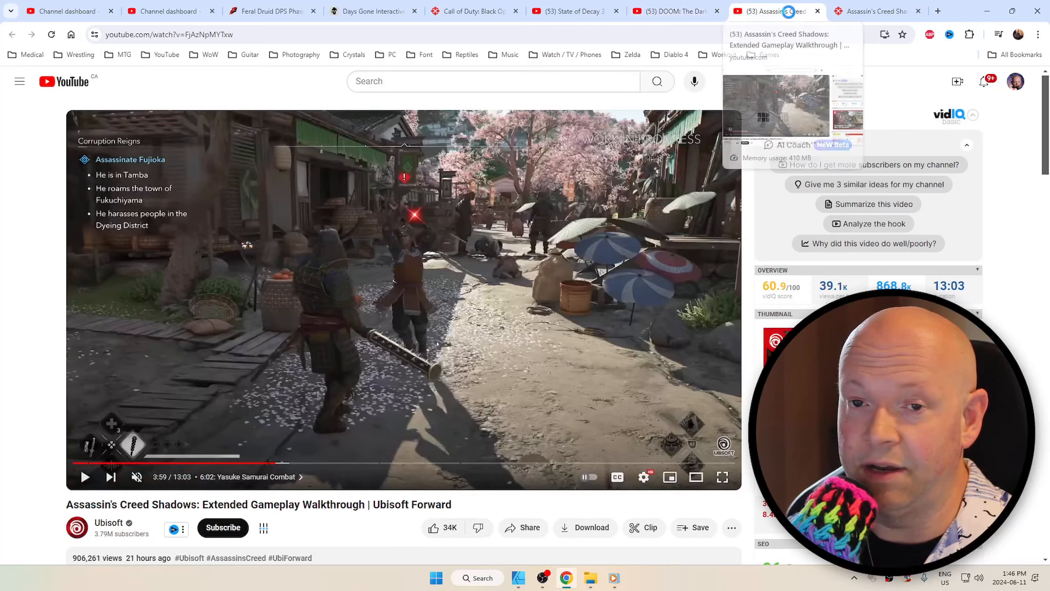
{"action": "left_click", "coordinate": [85, 477]}
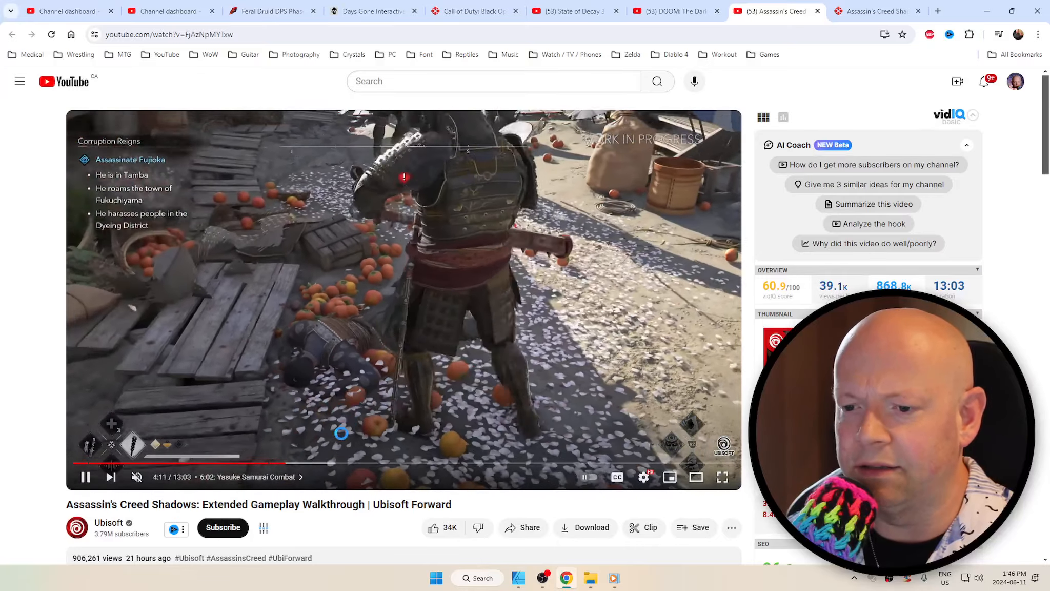
{"action": "mouse_move", "coordinate": [318, 463]}
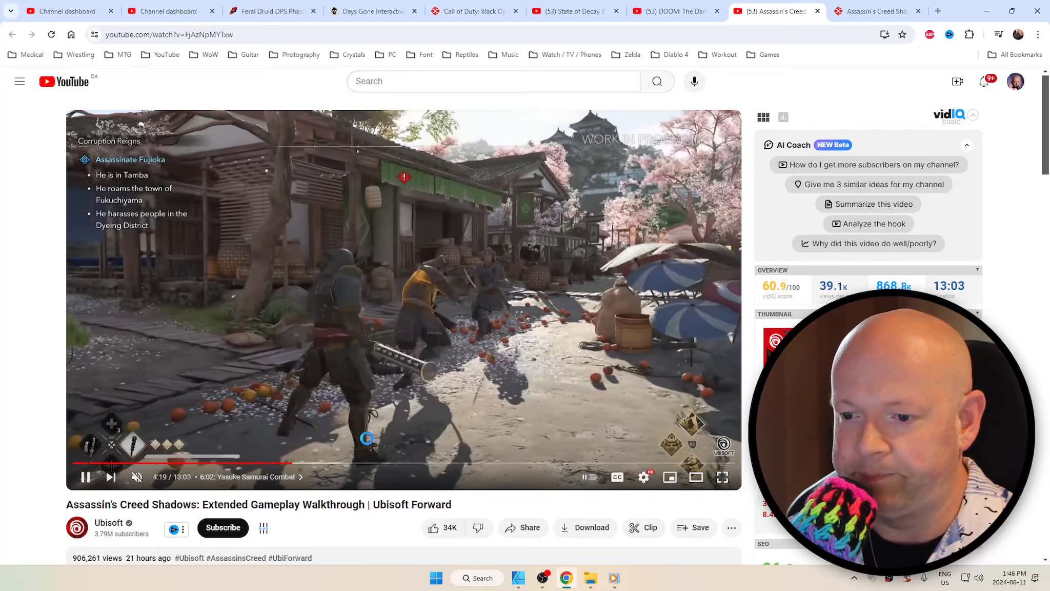
{"action": "mouse_move", "coordinate": [355, 463]}
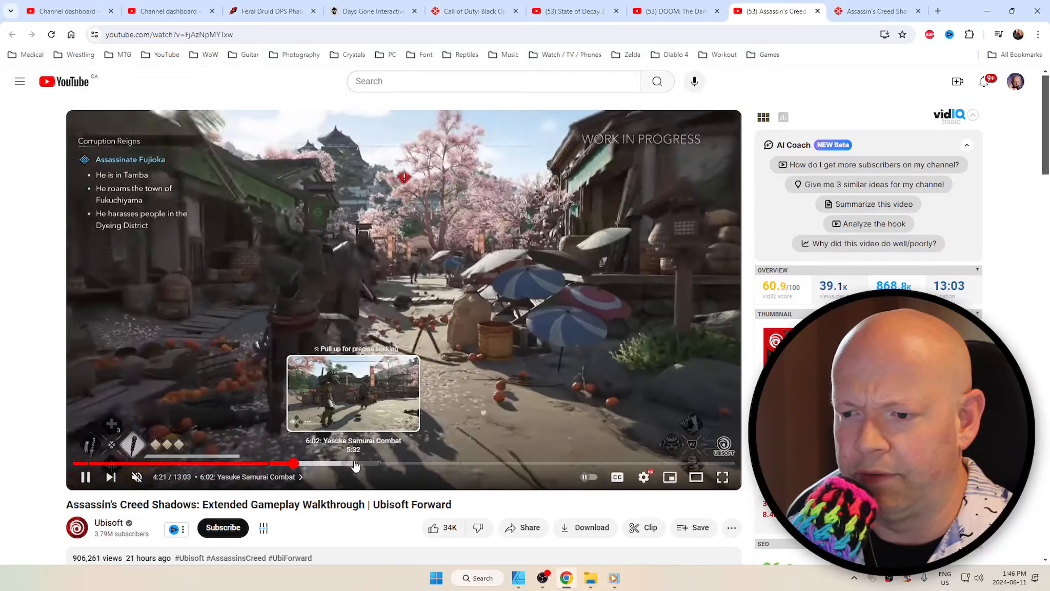
Step: Skip ahead to the Naoe & Yasuke cinematic and pause there
{"action": "left_click_drag", "start_coordinate": [293, 463], "coordinate": [370, 463]}
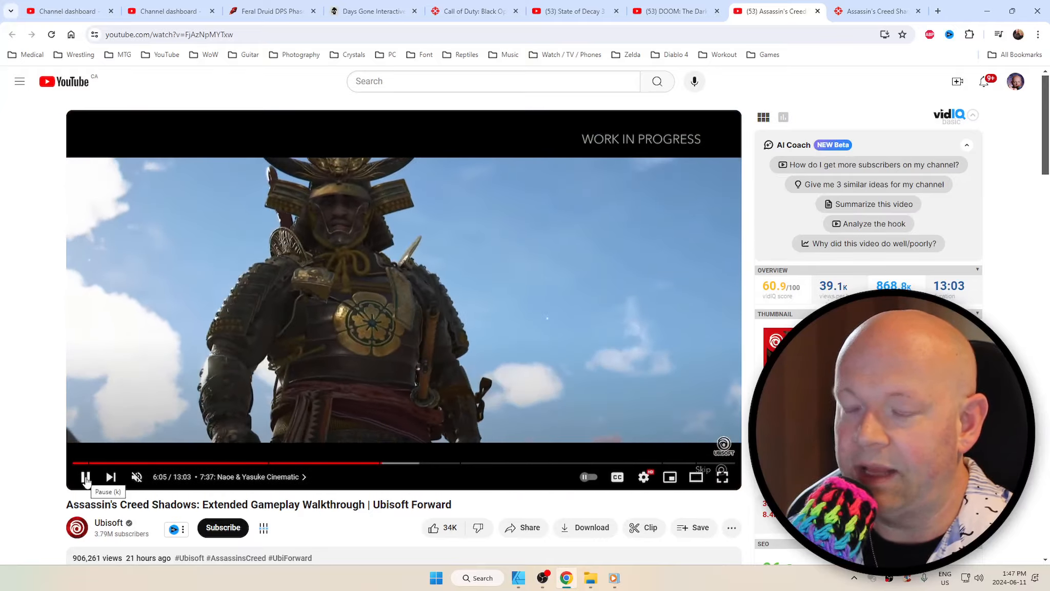
{"action": "left_click", "coordinate": [85, 476]}
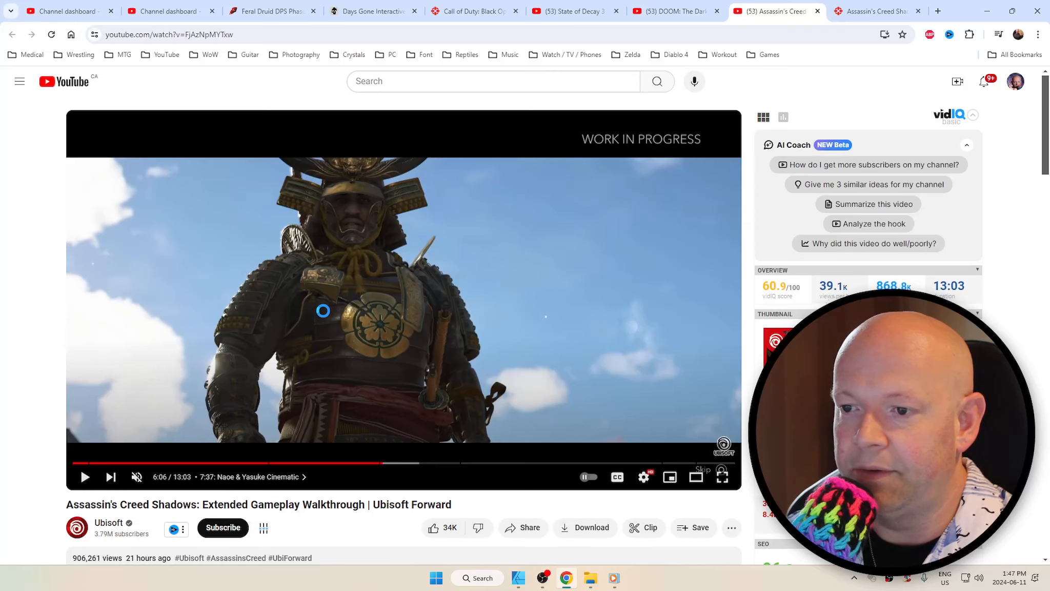
{"action": "scroll", "scroll_direction": "down", "scroll_amount": 3}
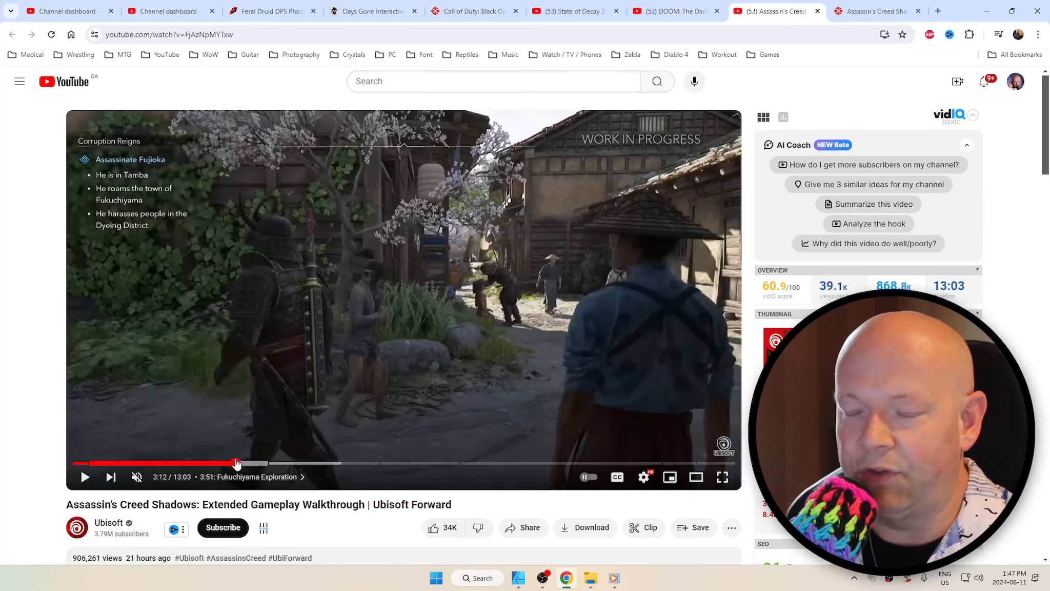
Step: Rewind to 1:33 in Fukuchiyama Exploration, play, and pause at 1:43
{"action": "left_click_drag", "start_coordinate": [236, 462], "coordinate": [153, 462]}
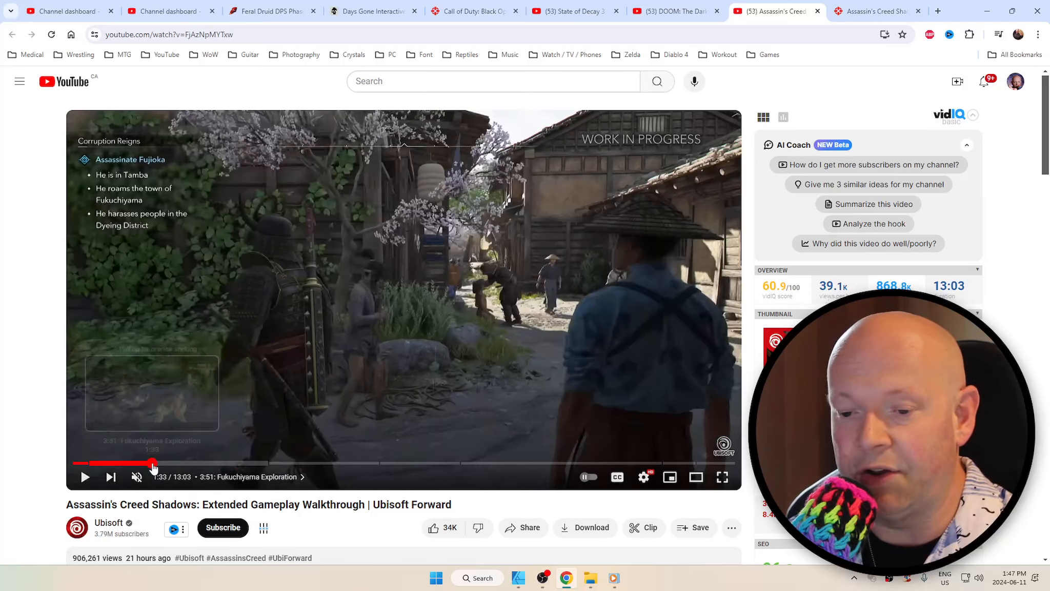
{"action": "left_click", "coordinate": [85, 477]}
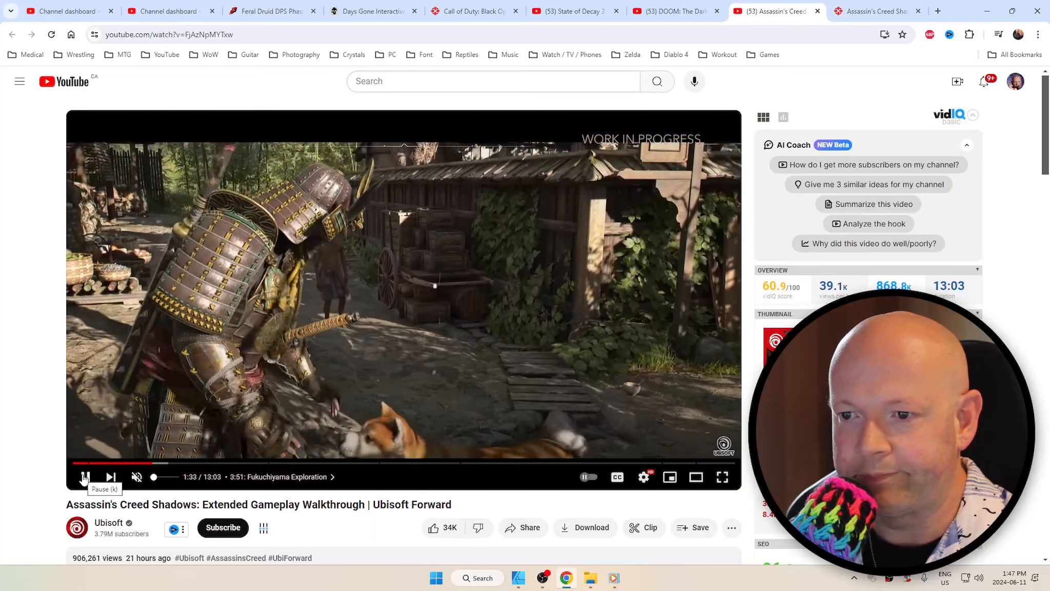
{"action": "left_click", "coordinate": [86, 476]}
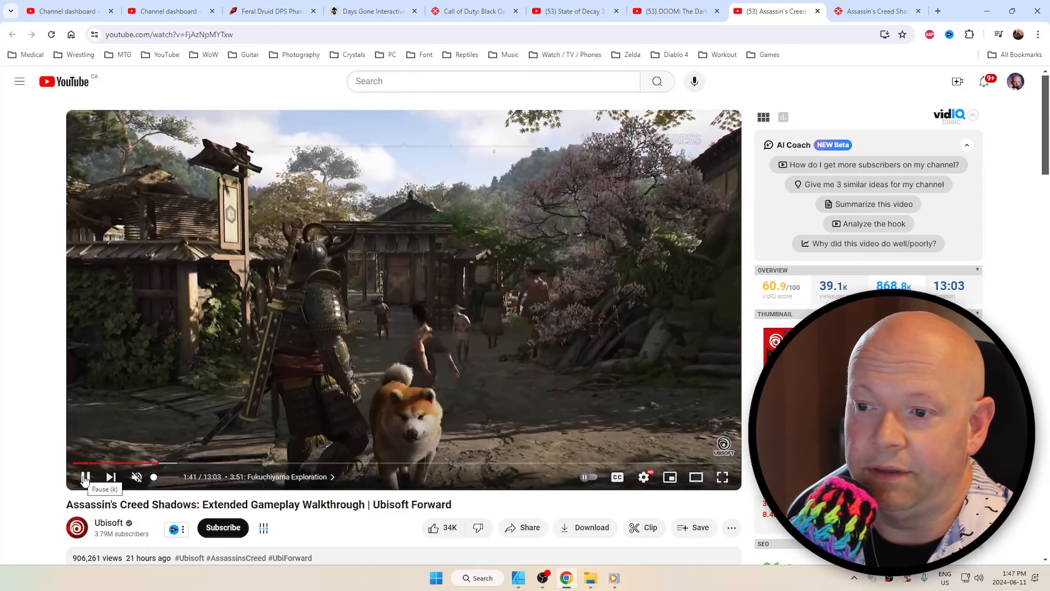
{"action": "left_click", "coordinate": [85, 476]}
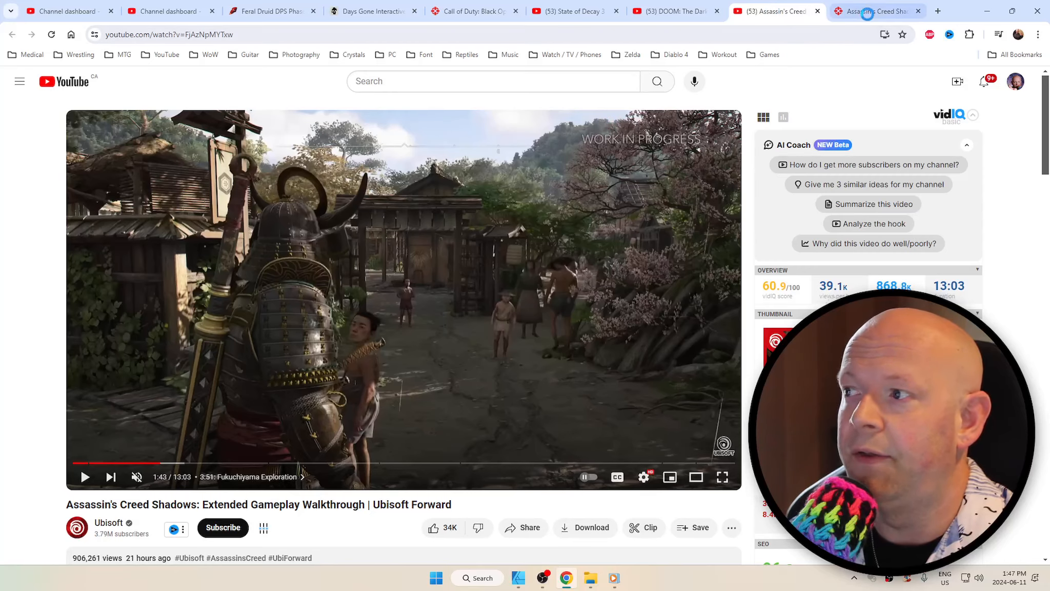
{"action": "mouse_move", "coordinate": [876, 11]}
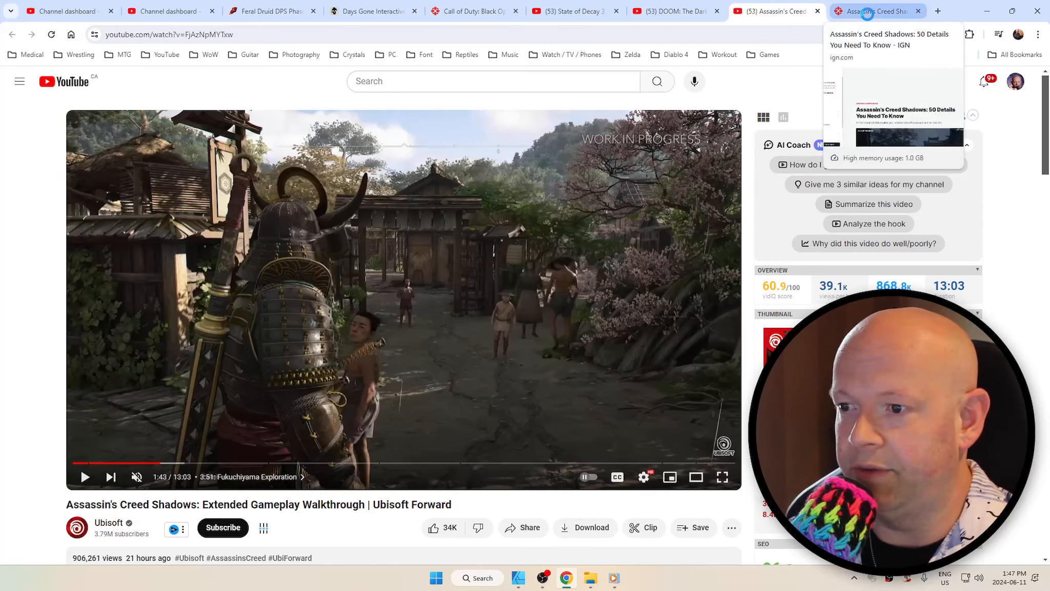
Step: Briefly check the OBS Studio recording preview, then minimize it
{"action": "left_click", "coordinate": [877, 11]}
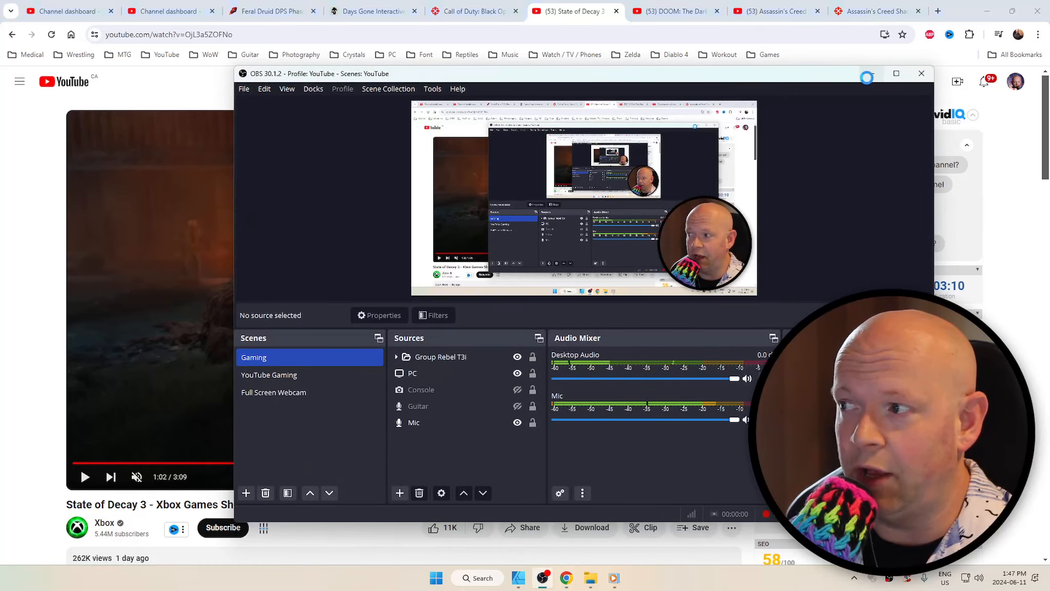
{"action": "left_click", "coordinate": [921, 73]}
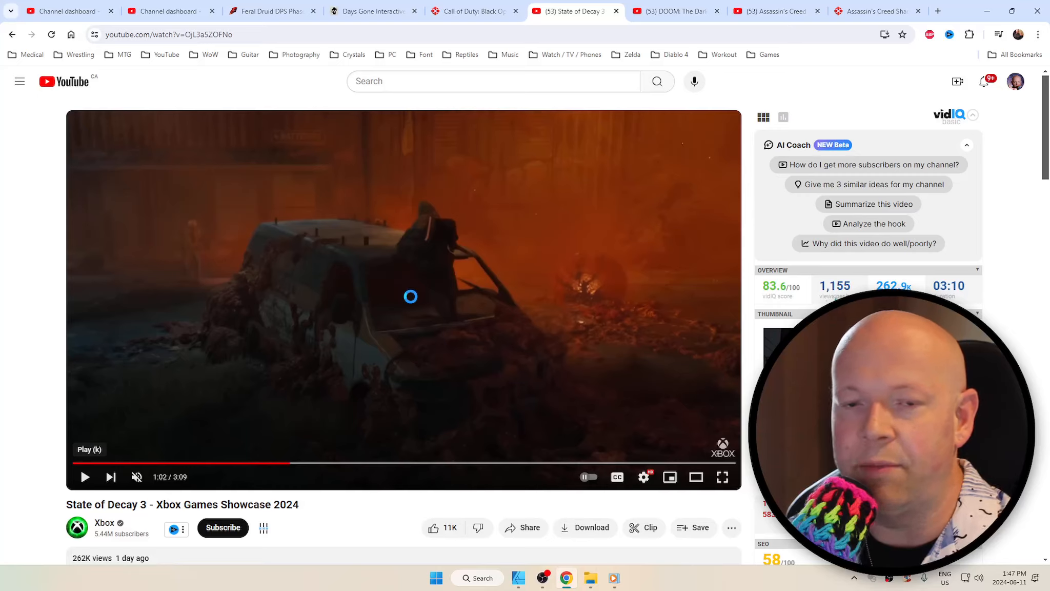